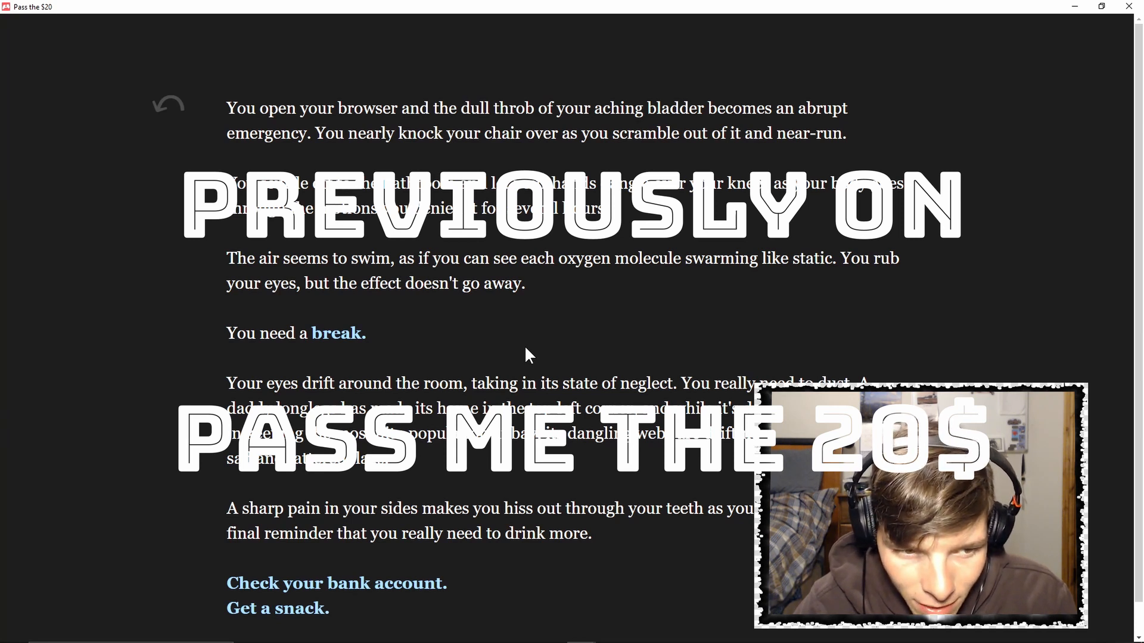
Check the bank account to reveal the $22.08 balance
left_click(336, 584)
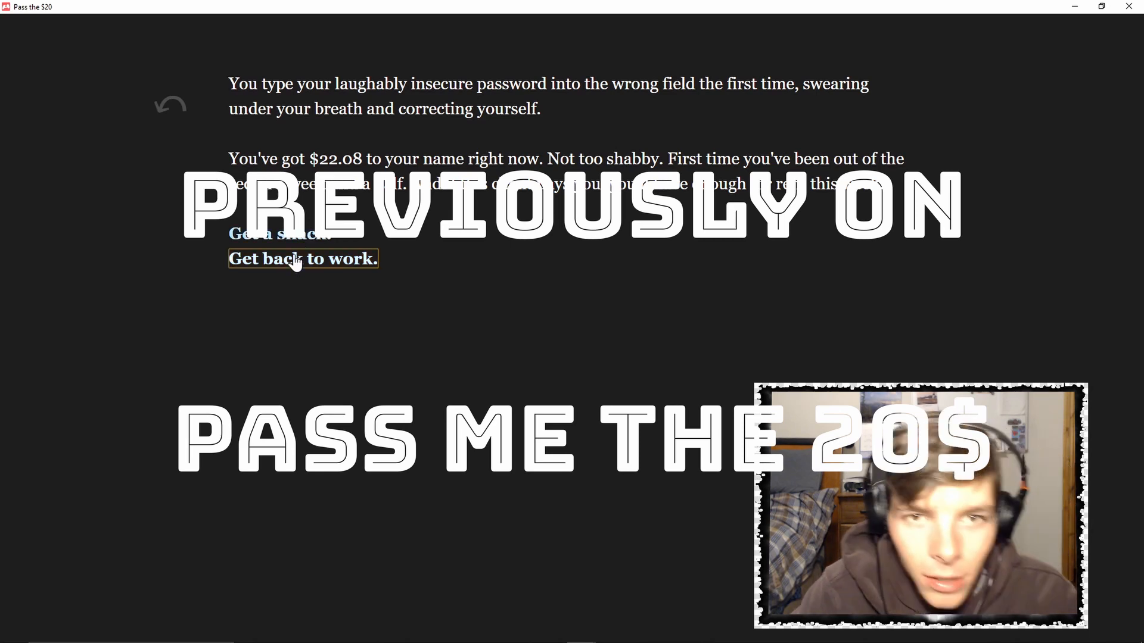
Return to work from the $22.08 balance and read through Hayden's chat
left_click(302, 259)
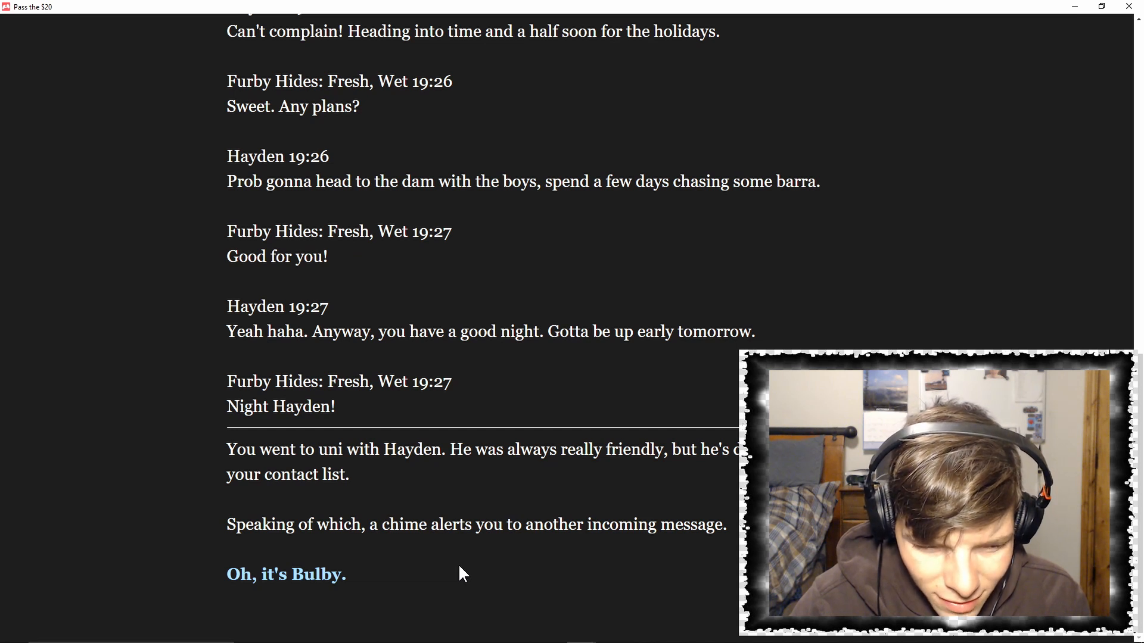
mouse_move(354, 597)
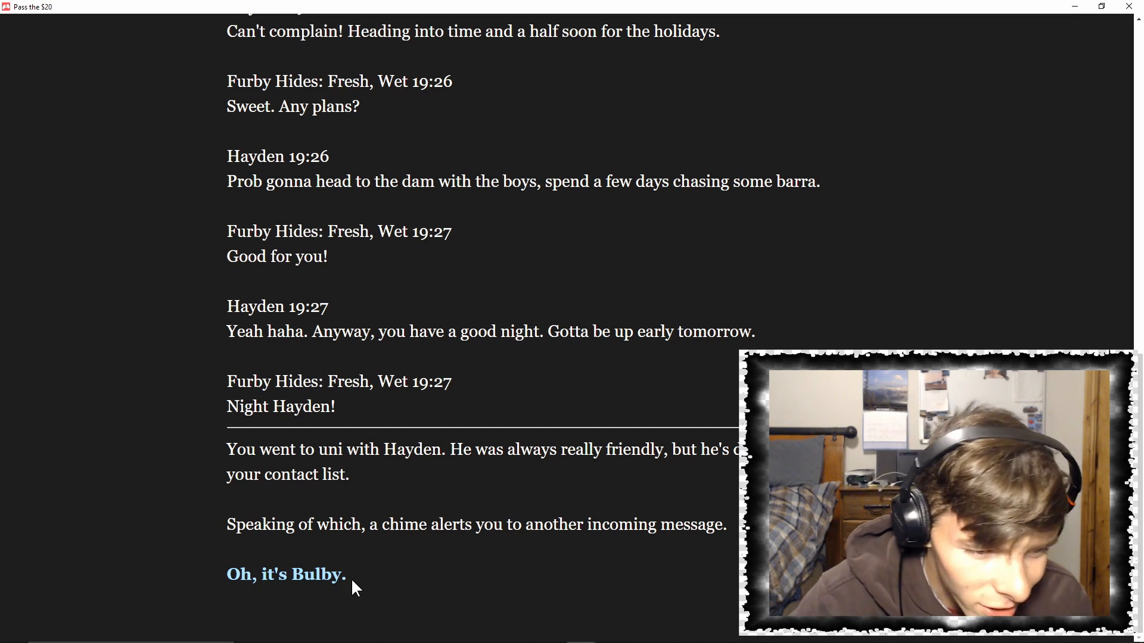
Open Bulby's incoming message to start their chat
left_click(286, 574)
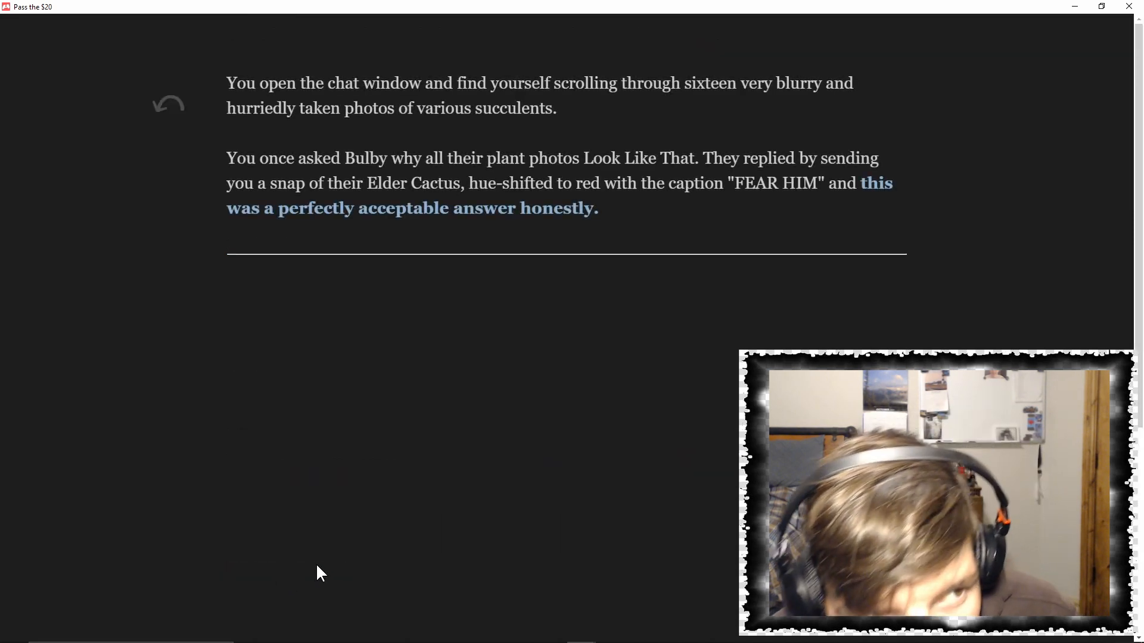
mouse_move(350, 342)
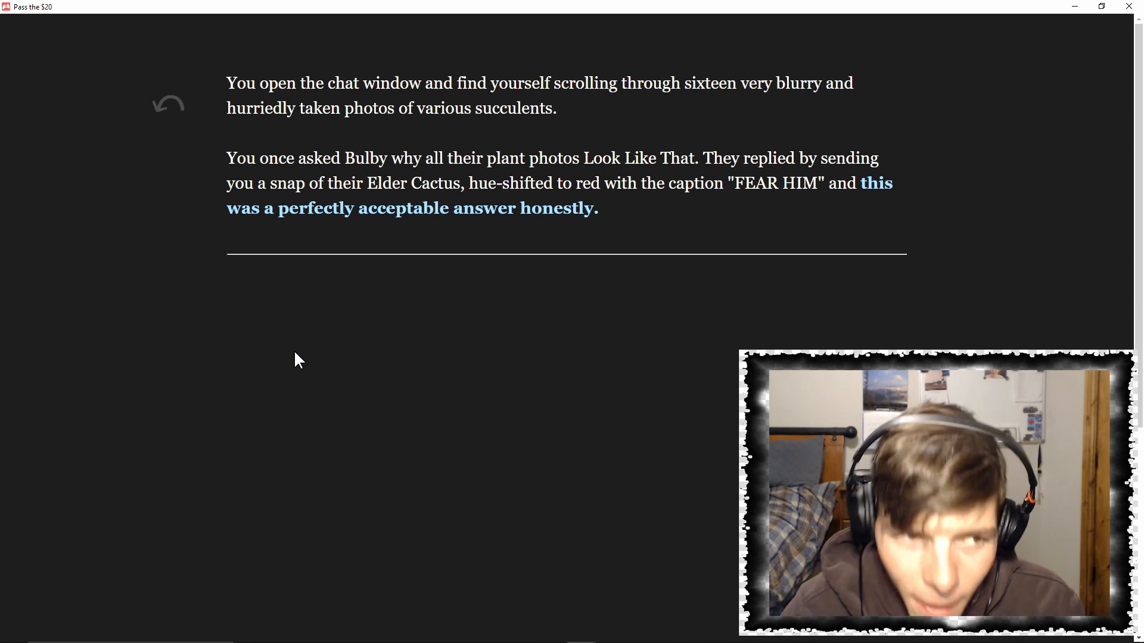
mouse_move(160, 449)
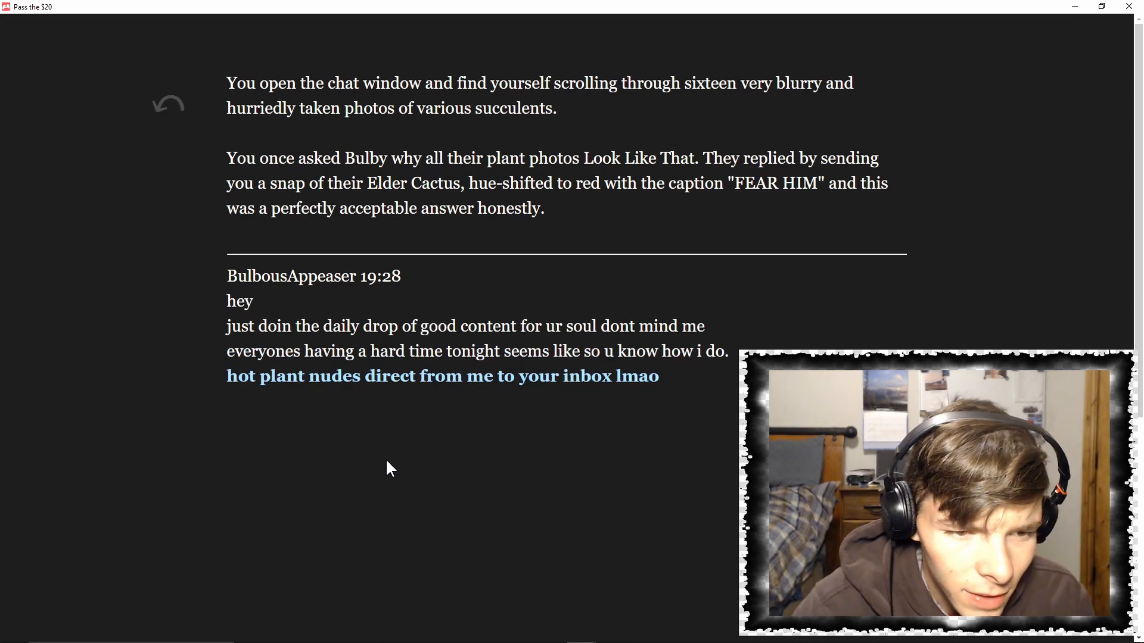
mouse_move(432, 402)
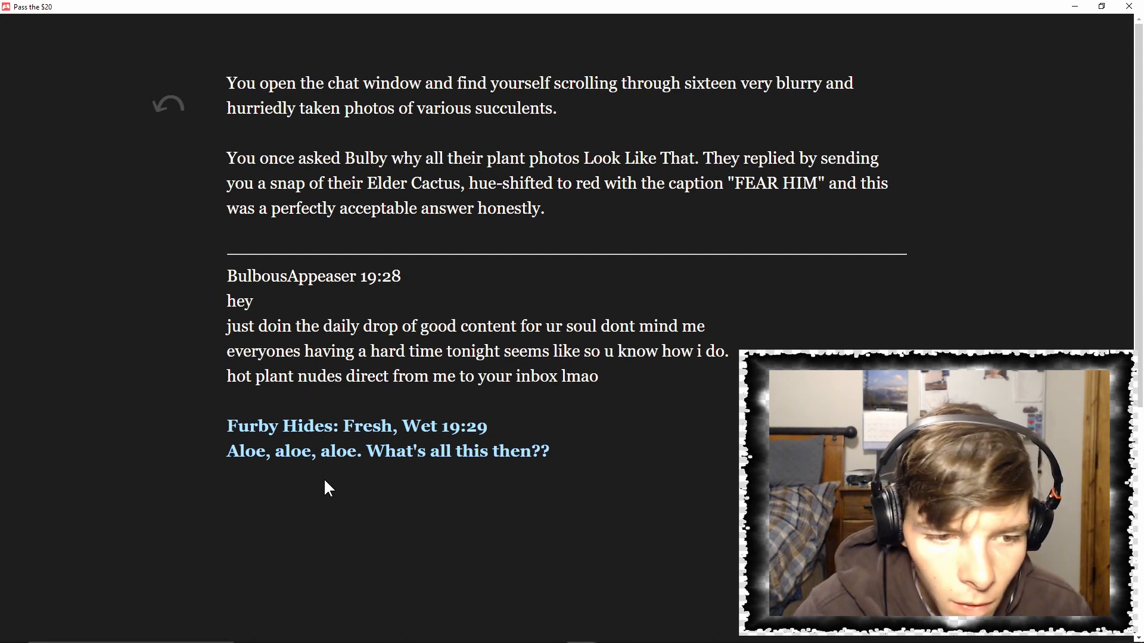
mouse_move(329, 492)
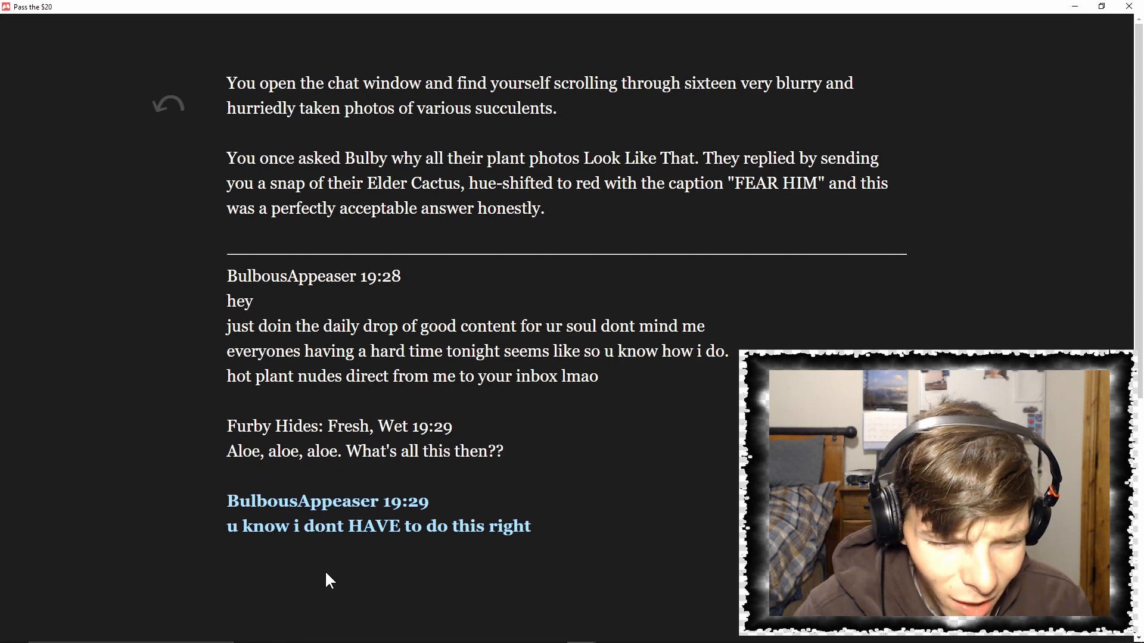
mouse_move(350, 542)
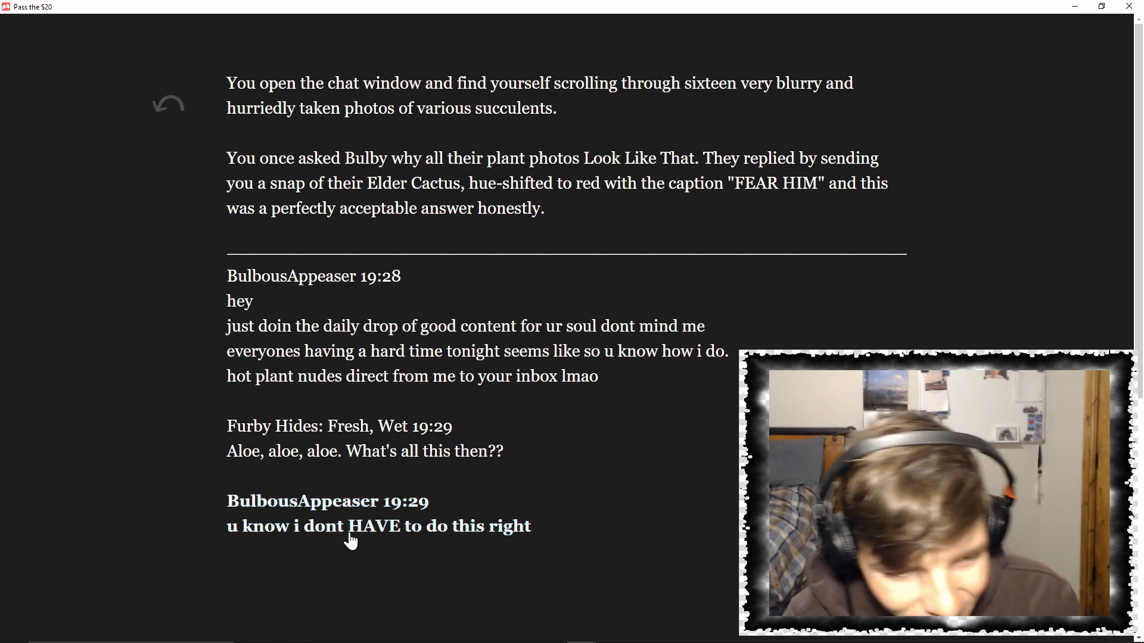
Advance Bulby's guilt-trip complaint past 'ok ok' to Fresh's thank-you reply
left_click(378, 526)
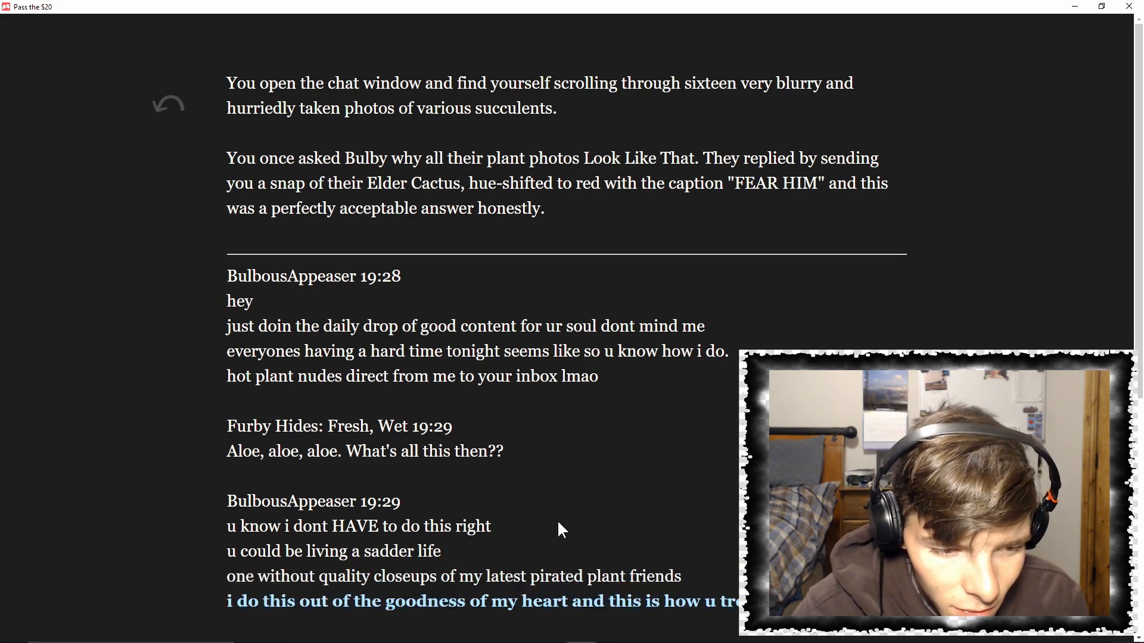
scroll("down", 3)
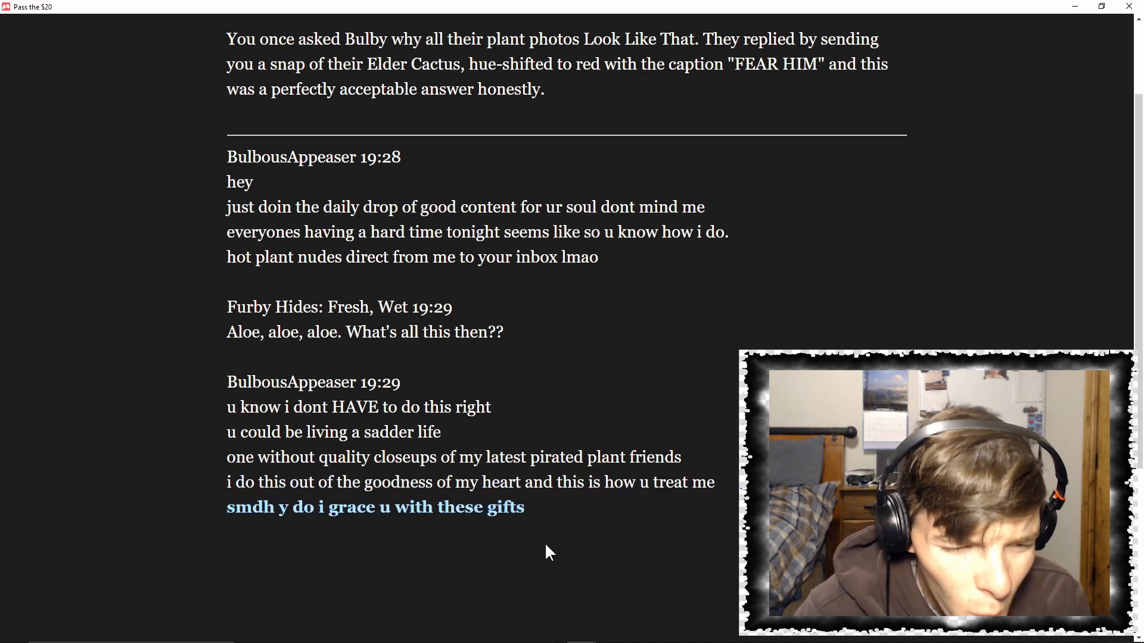
mouse_move(495, 512)
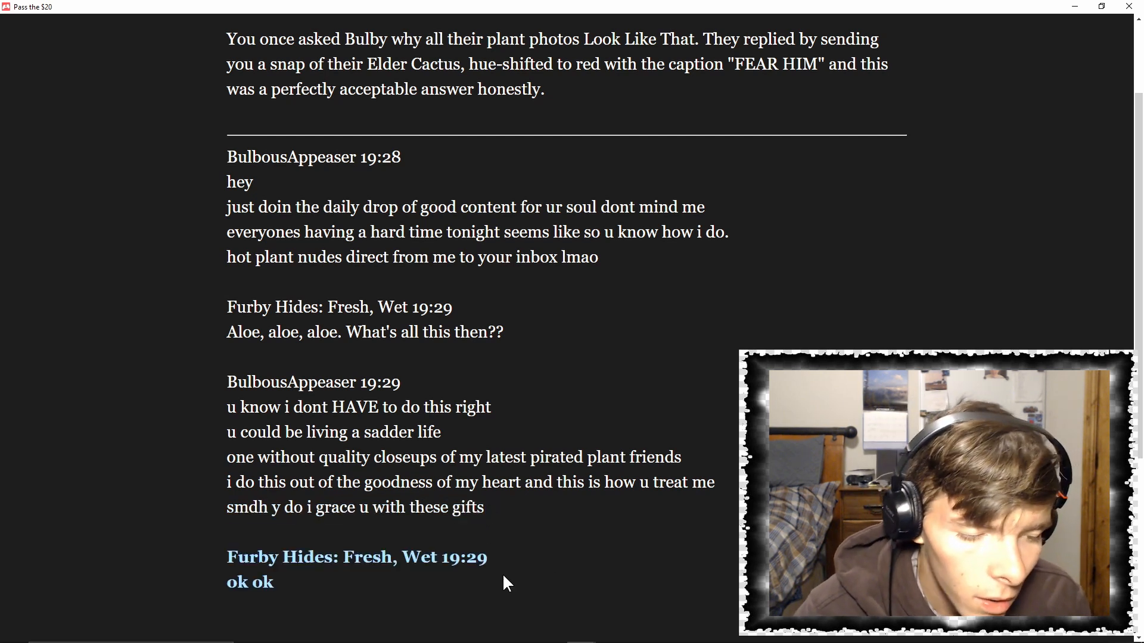
left_click(248, 584)
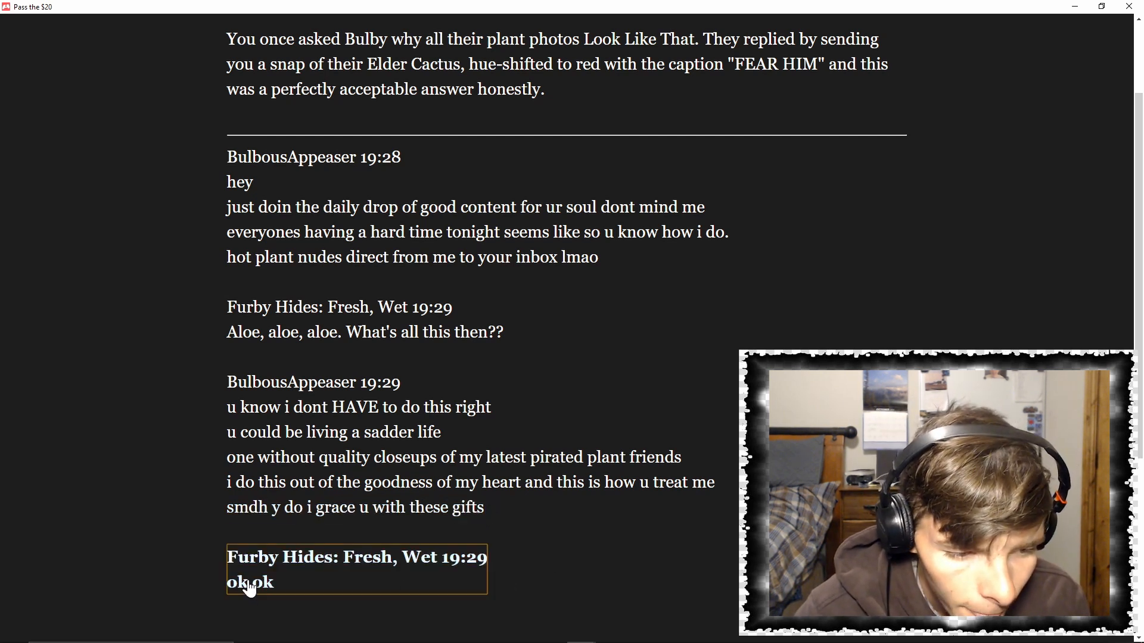
left_click(255, 582)
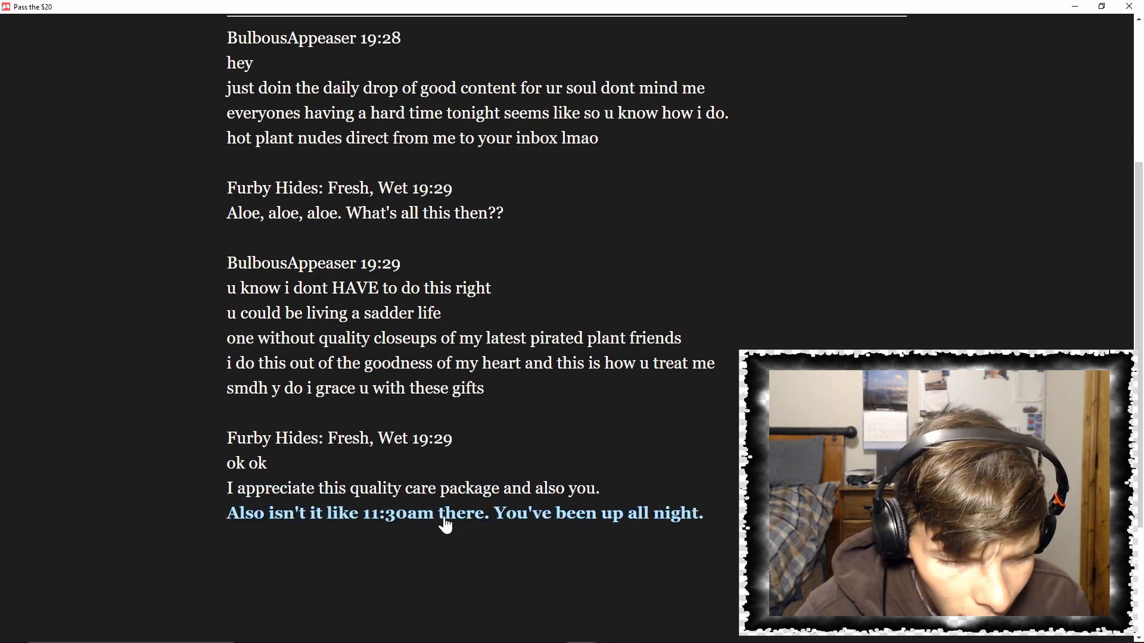
mouse_move(333, 585)
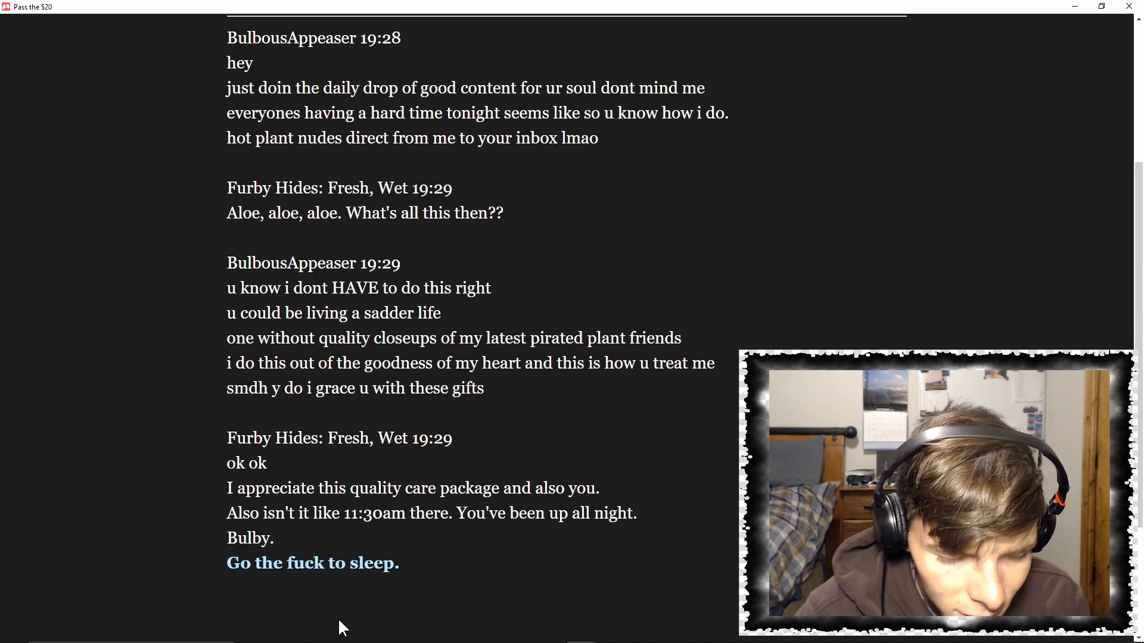
Advance past 'They are all disasters' and the never-apply-to-yourself advice line
scroll("down", 3)
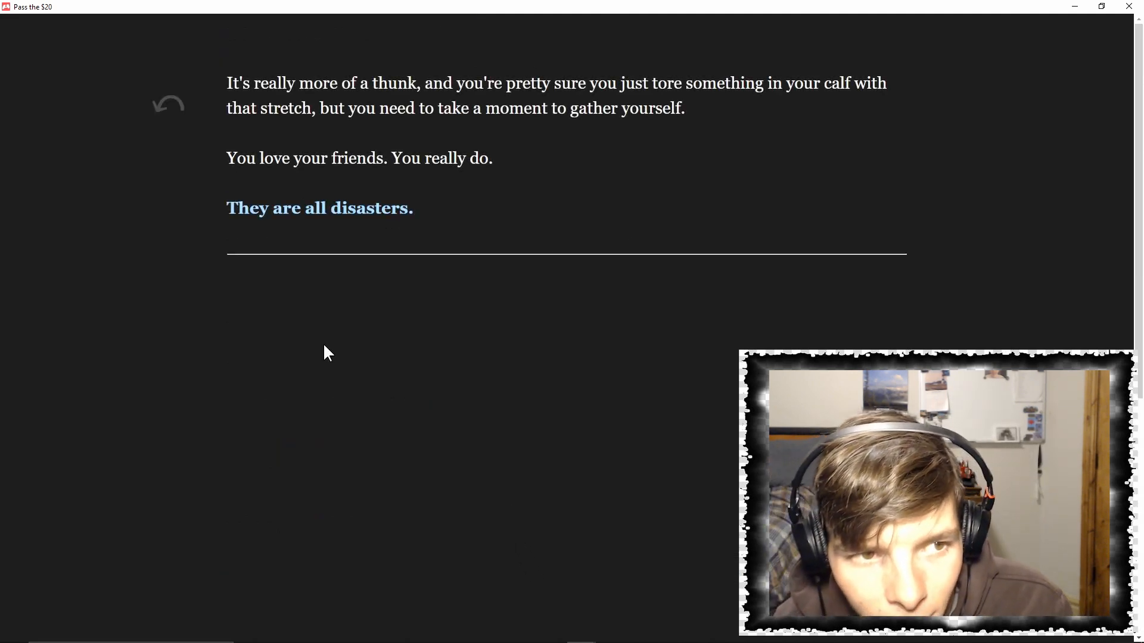
mouse_move(333, 357)
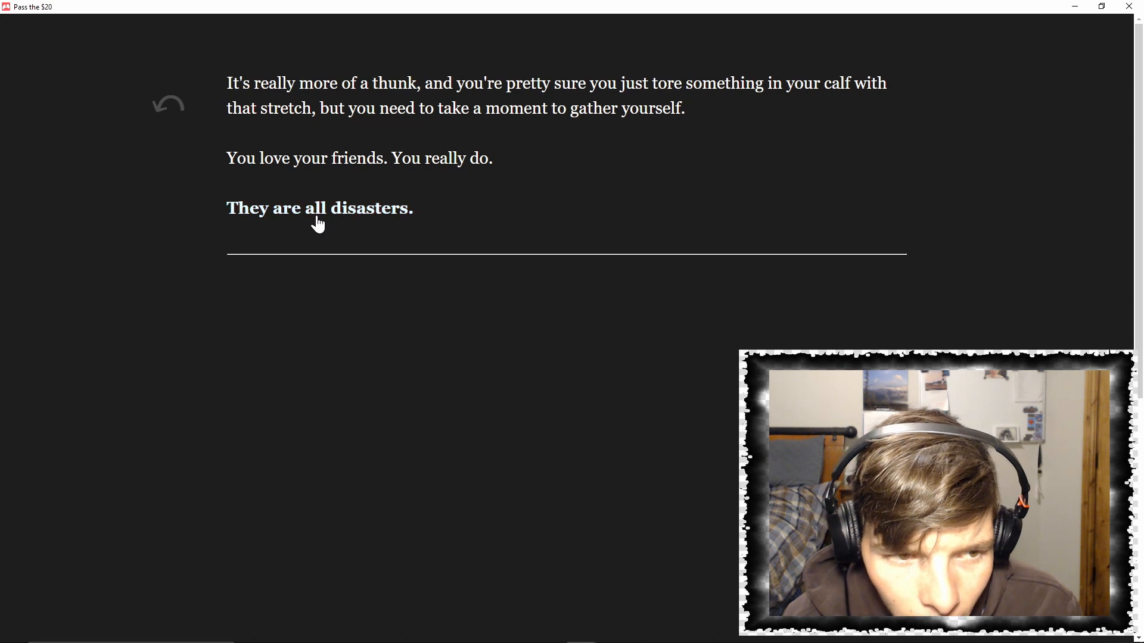
left_click(319, 208)
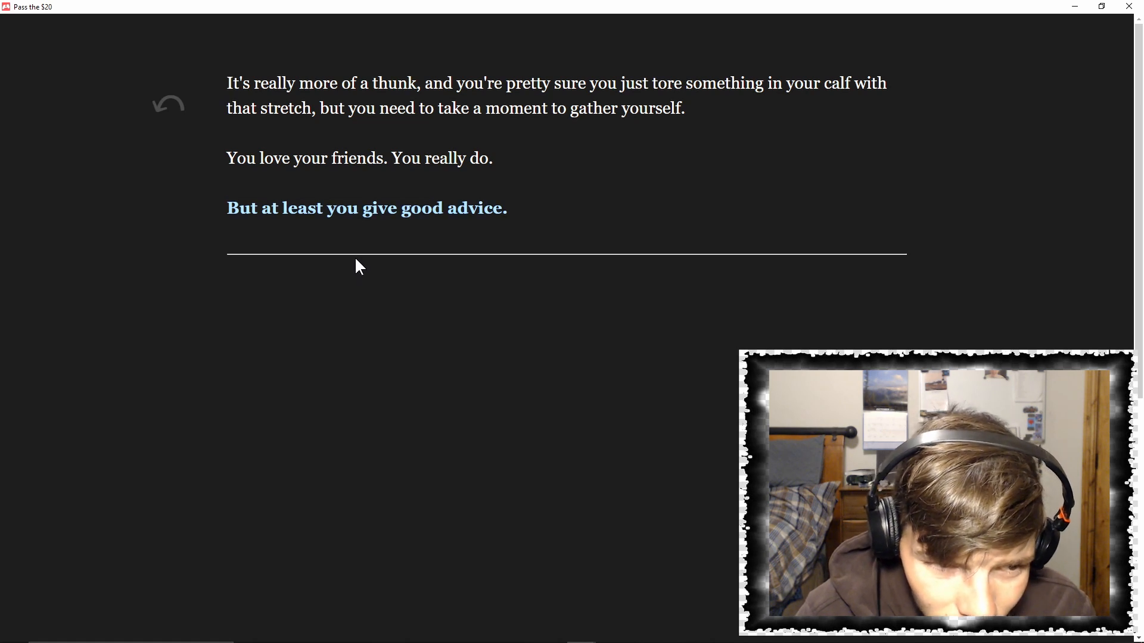
left_click(366, 208)
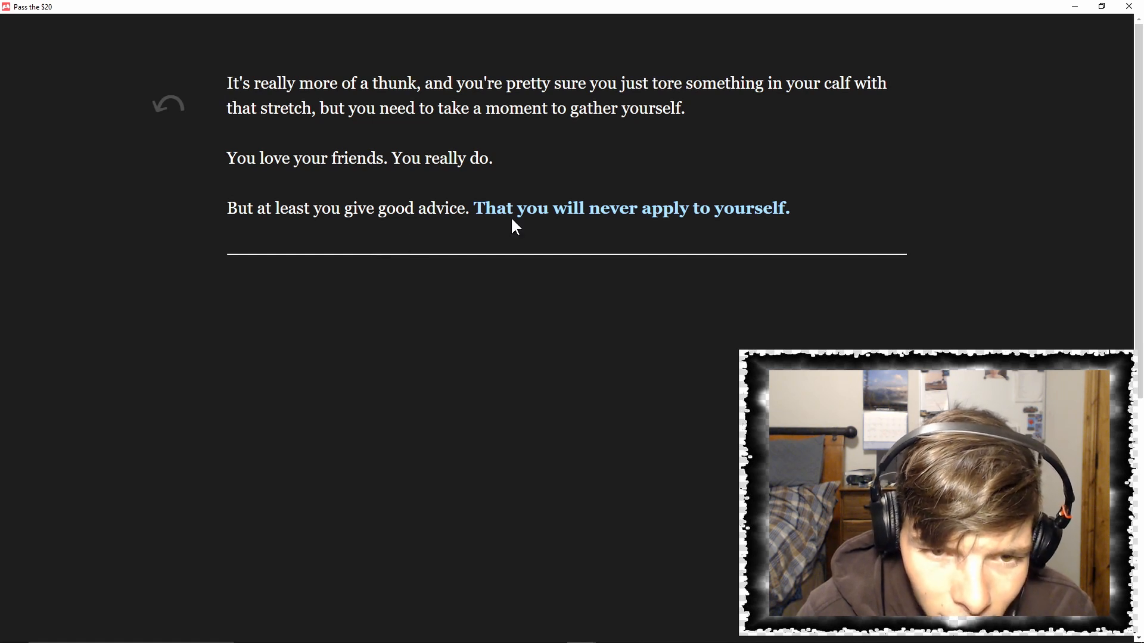
left_click(631, 208)
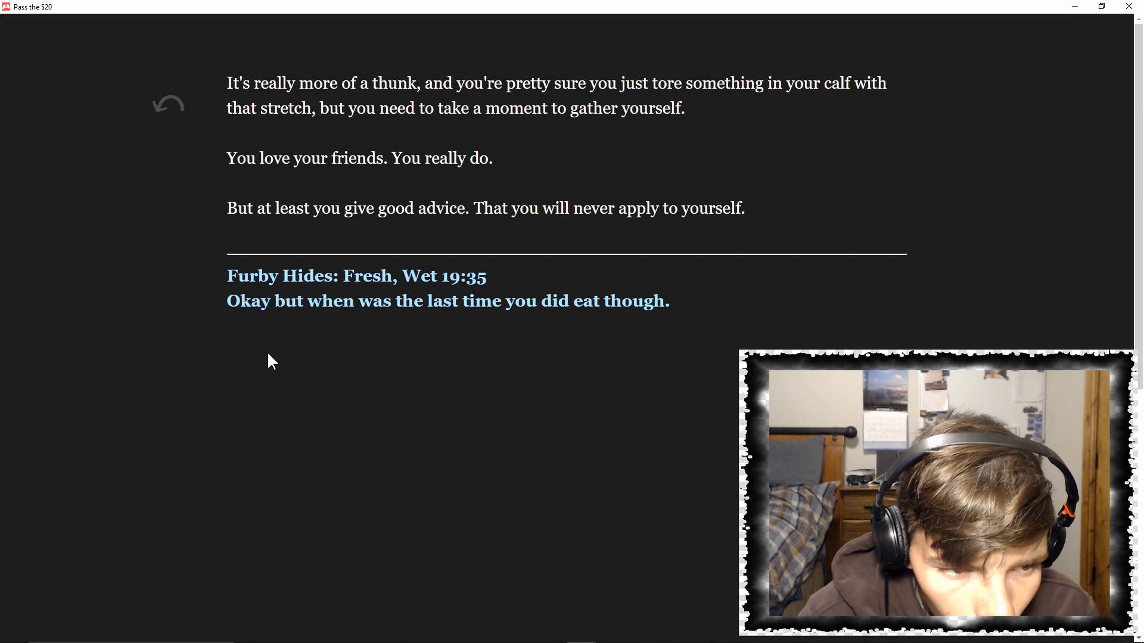
mouse_move(313, 334)
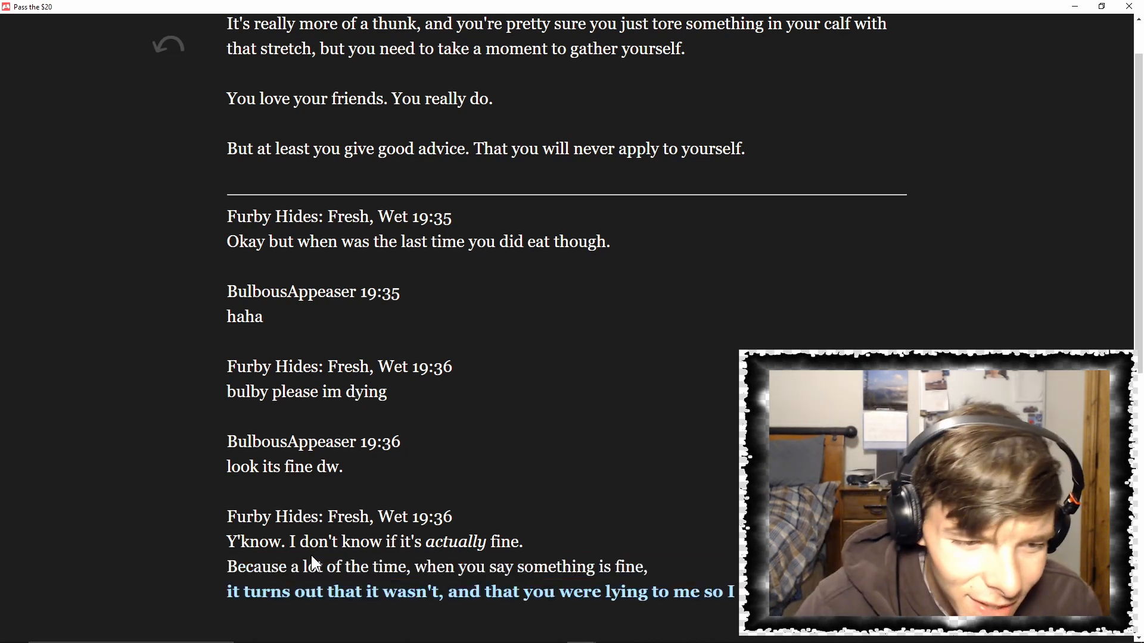
Scroll down to Bulby's peanut butter cups admission and 'Be honest with me'
scroll("down", 3)
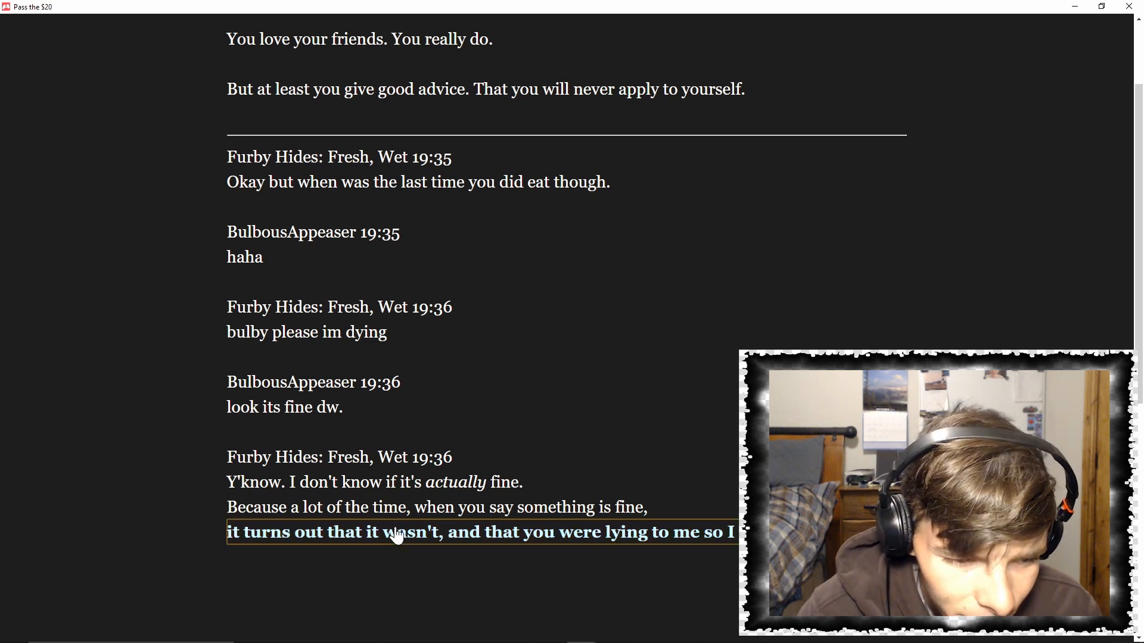
scroll("down", 3)
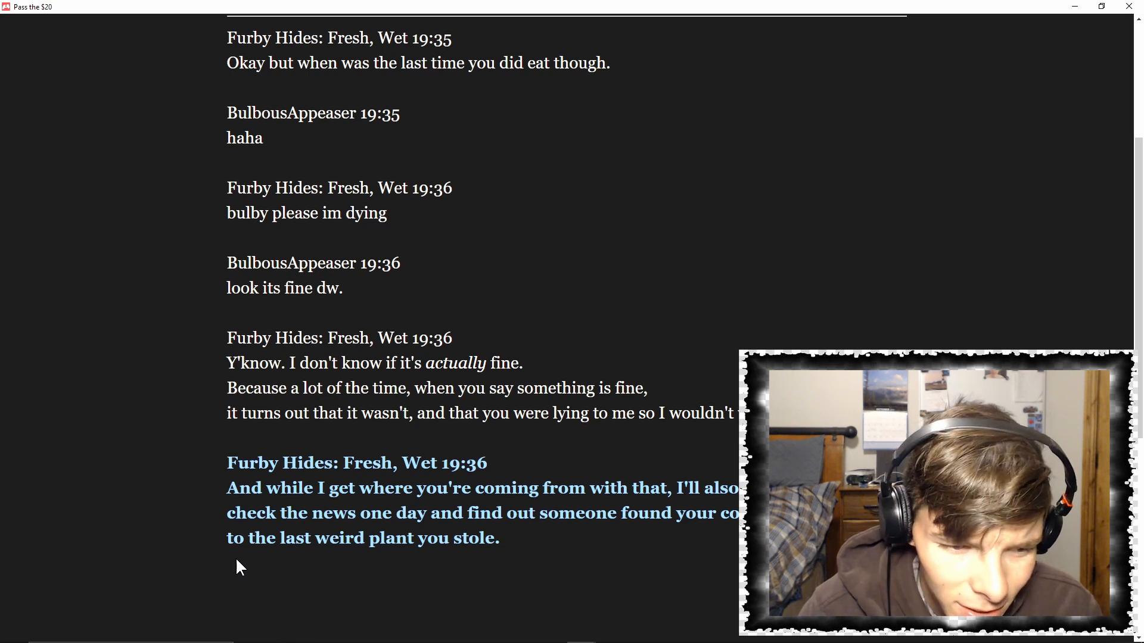
mouse_move(400, 580)
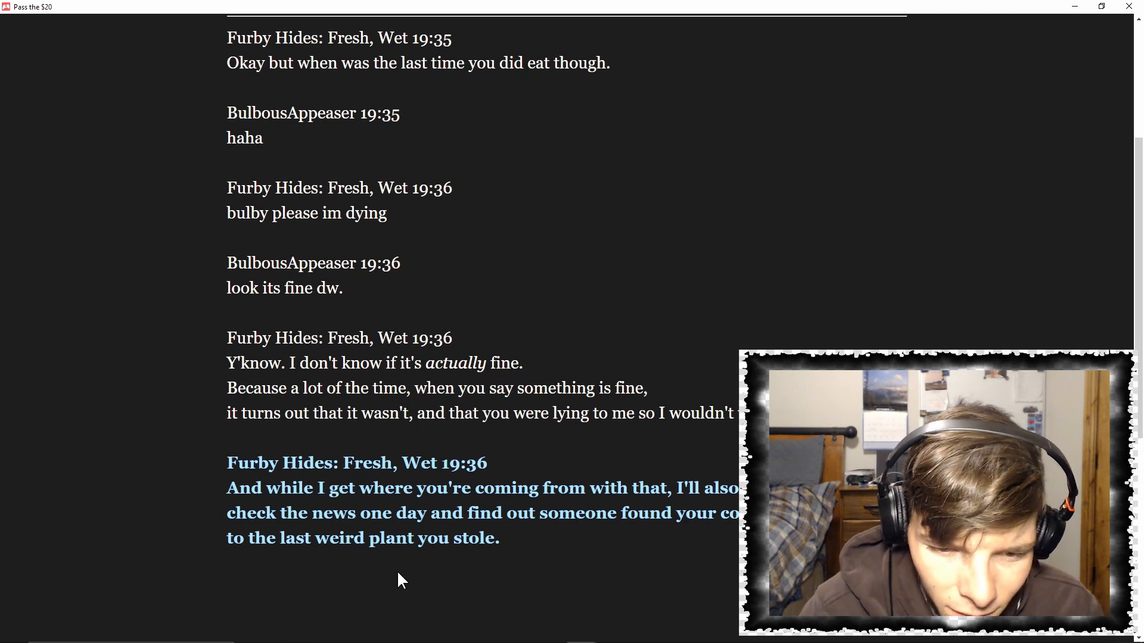
mouse_move(617, 586)
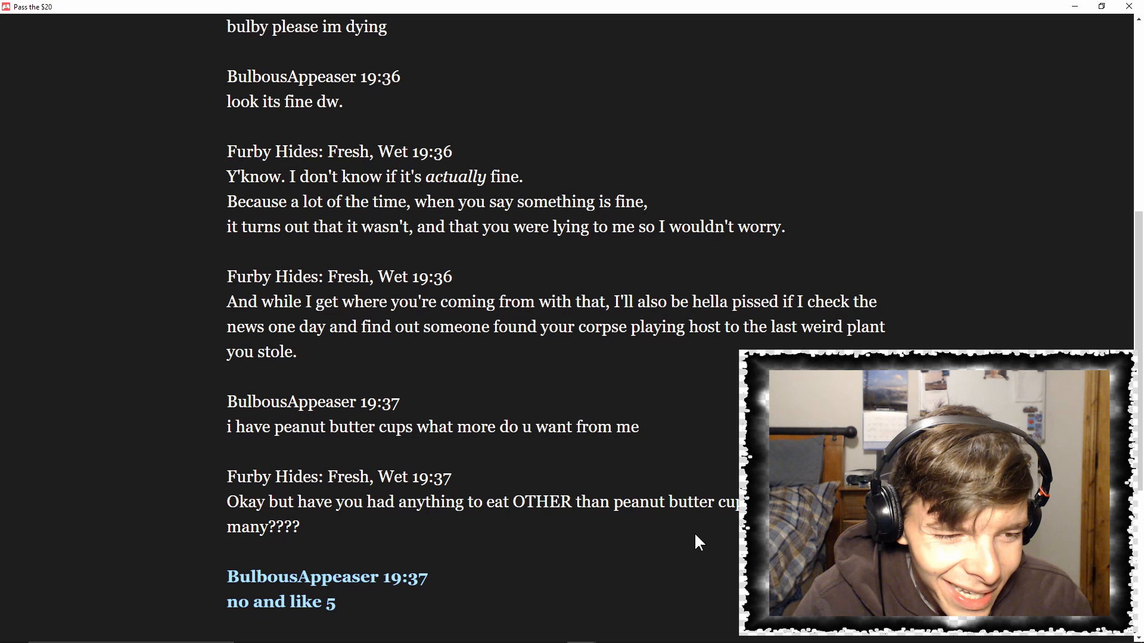
scroll("down", 3)
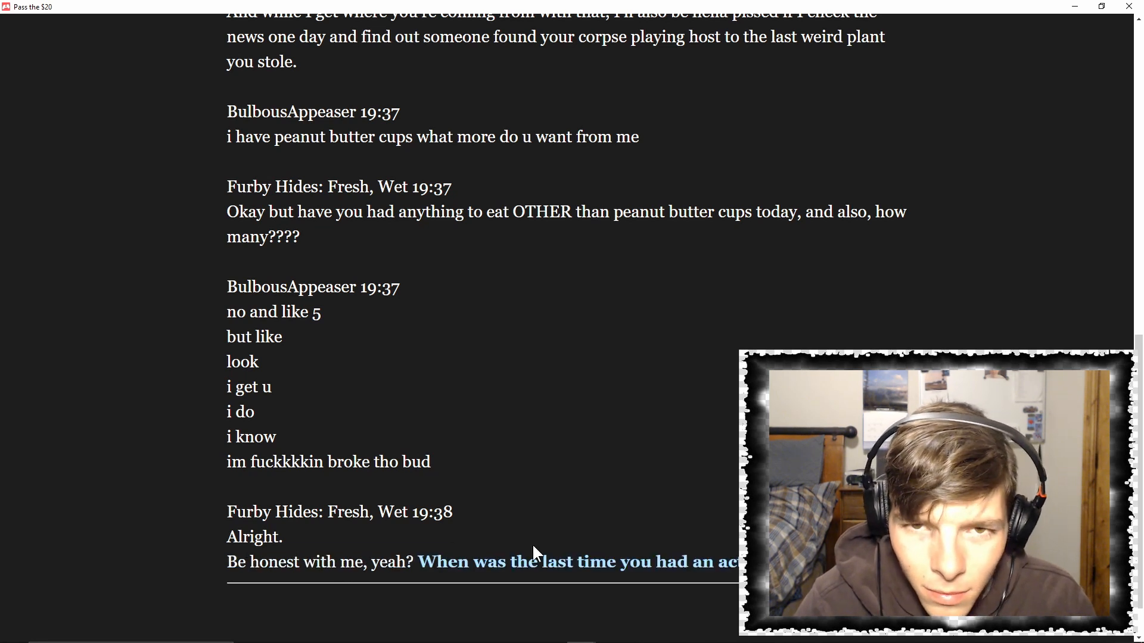
scroll("down", 3)
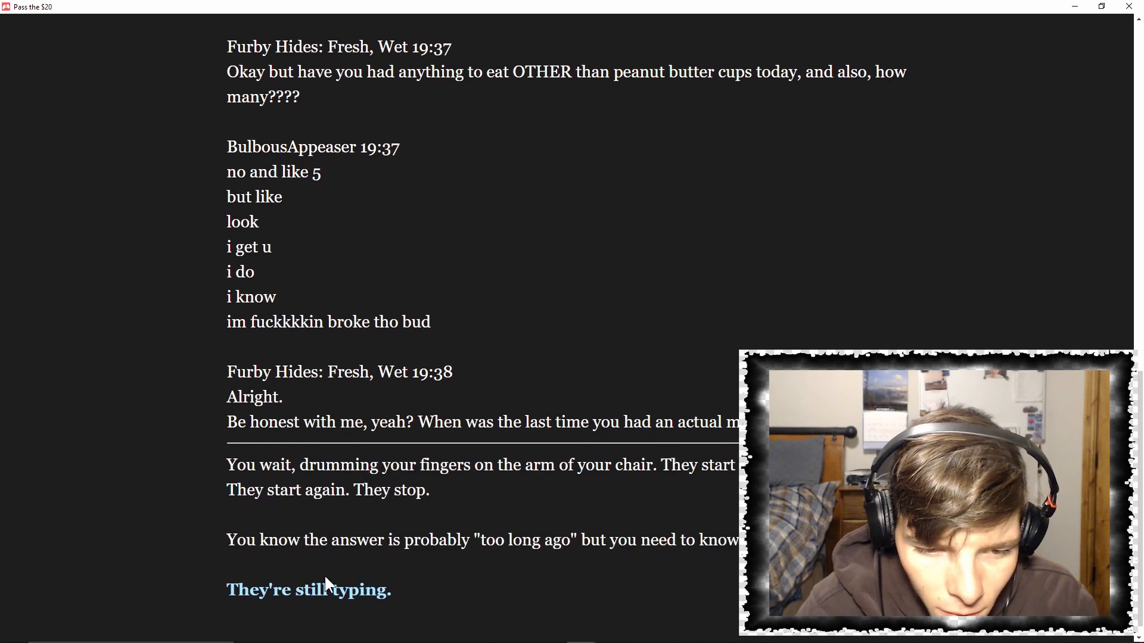
mouse_move(344, 578)
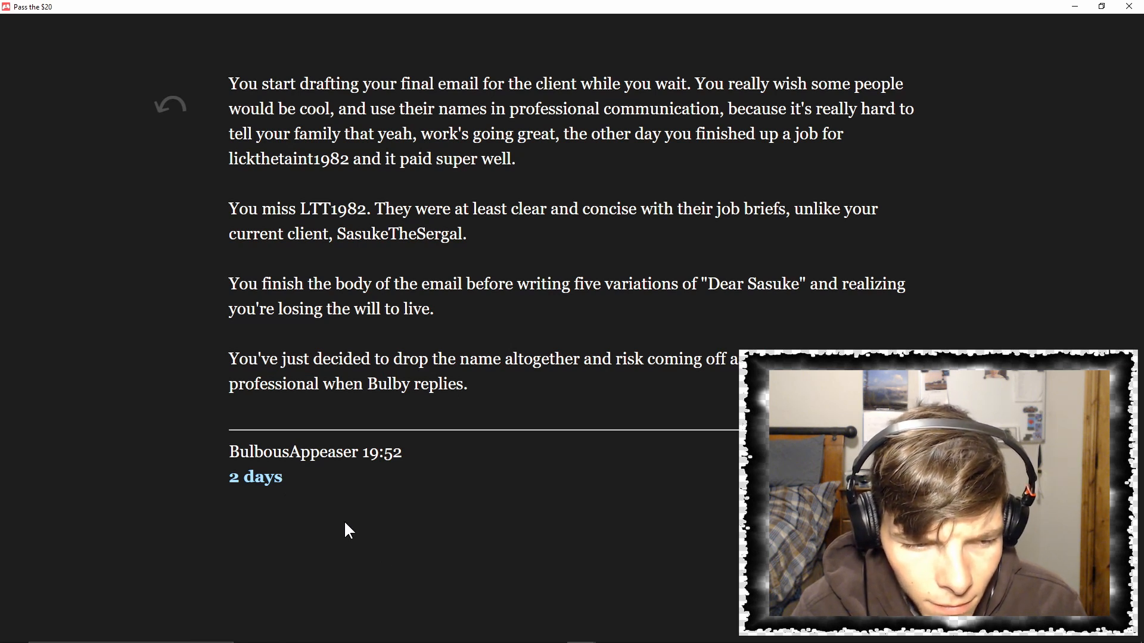
Continue past Bulby's '2 days' reply to 'itll be fine seriously'
left_click(255, 476)
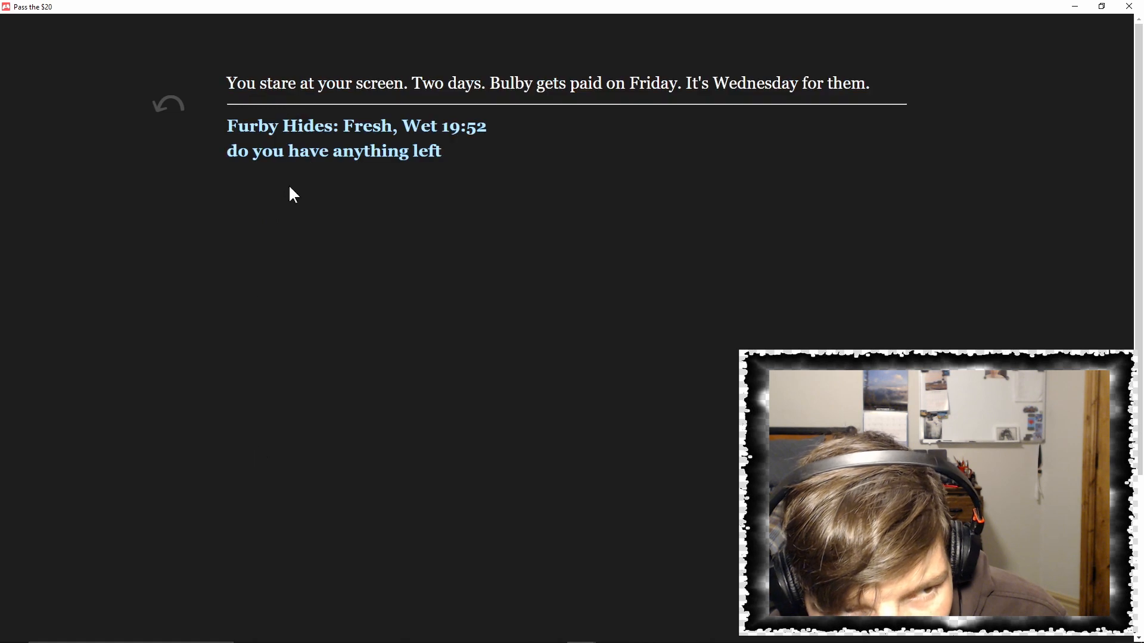
mouse_move(256, 300)
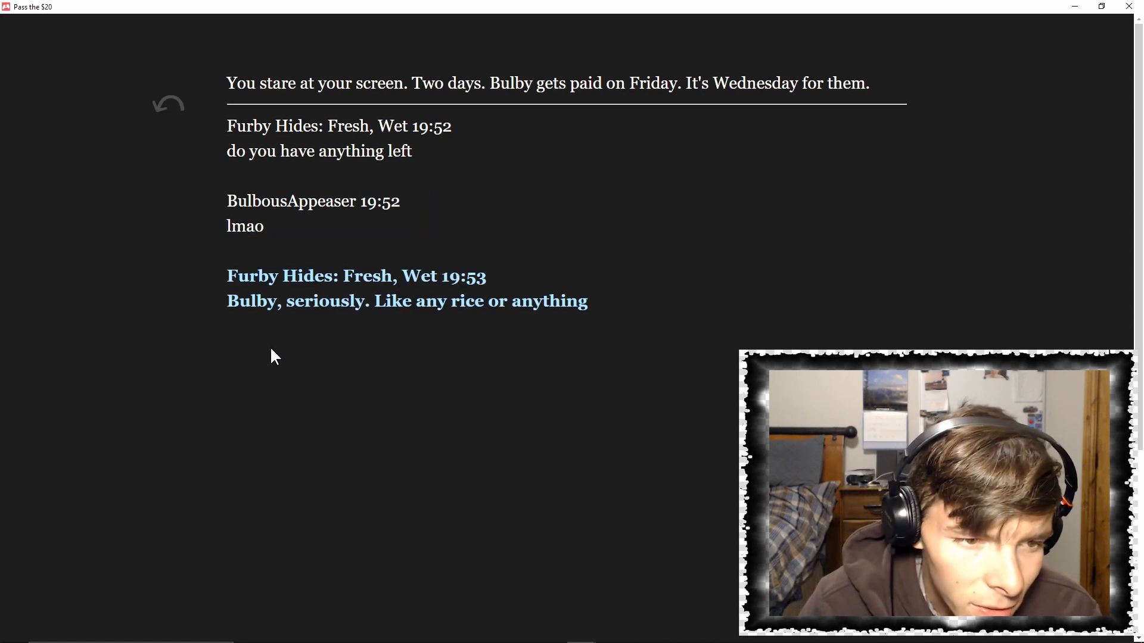
mouse_move(321, 383)
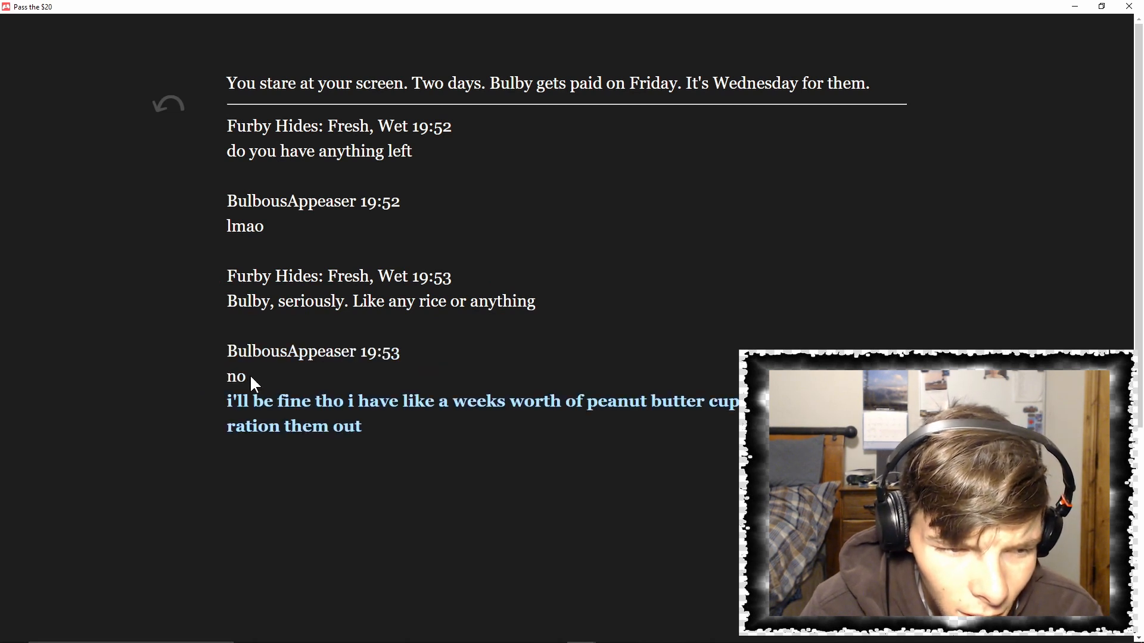
mouse_move(273, 477)
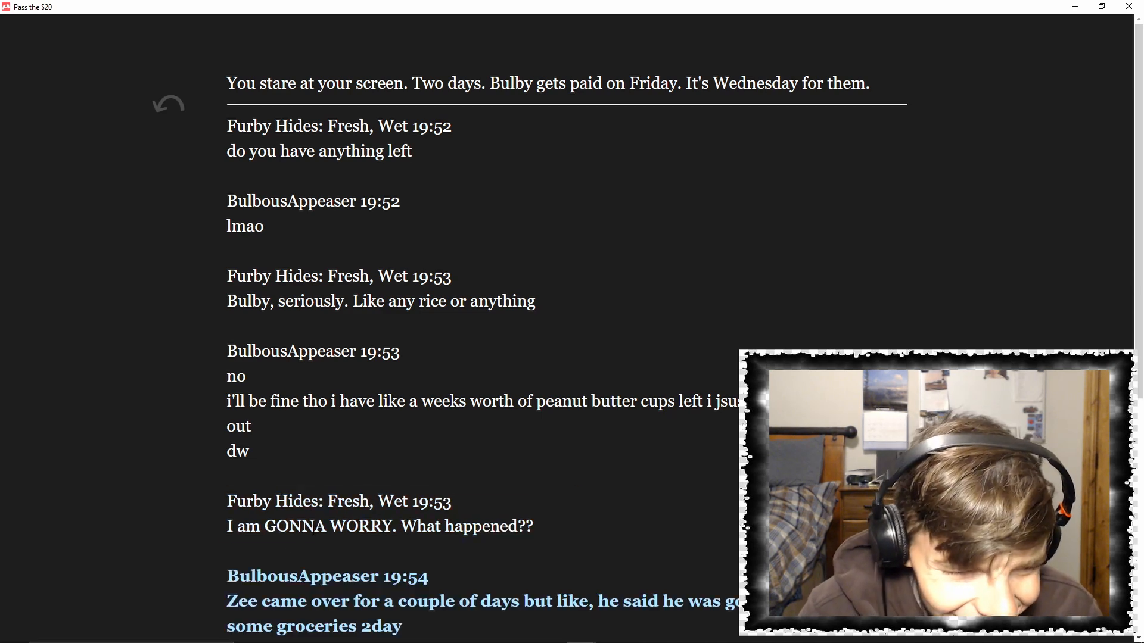
scroll("down", 3)
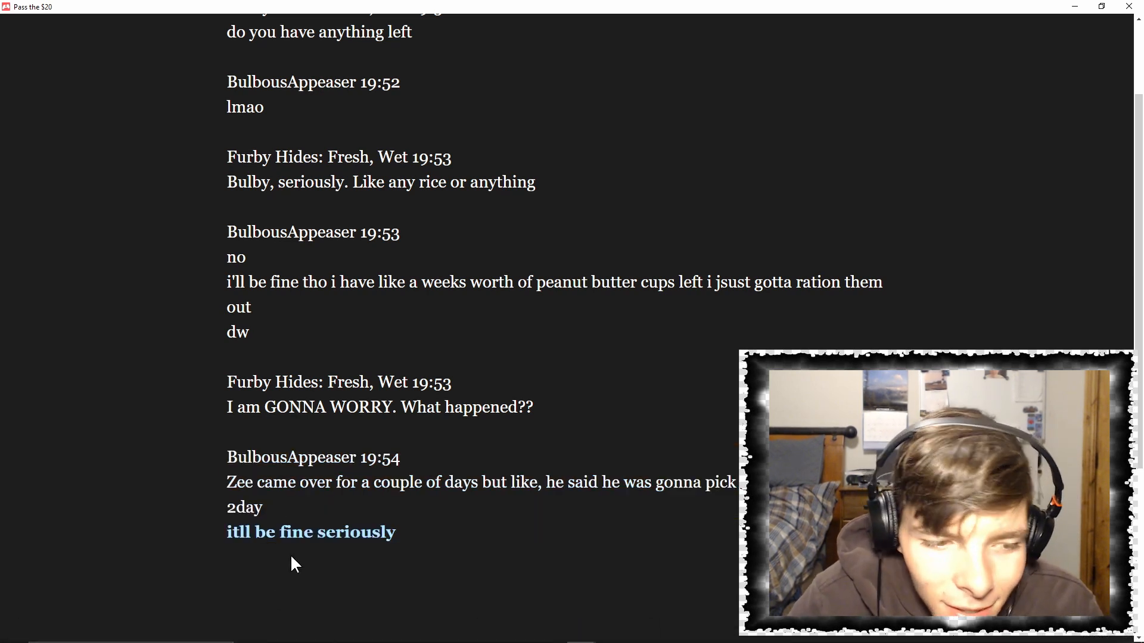
Scroll through the Zee argument down to the 'check your bank account' link
scroll("down", 3)
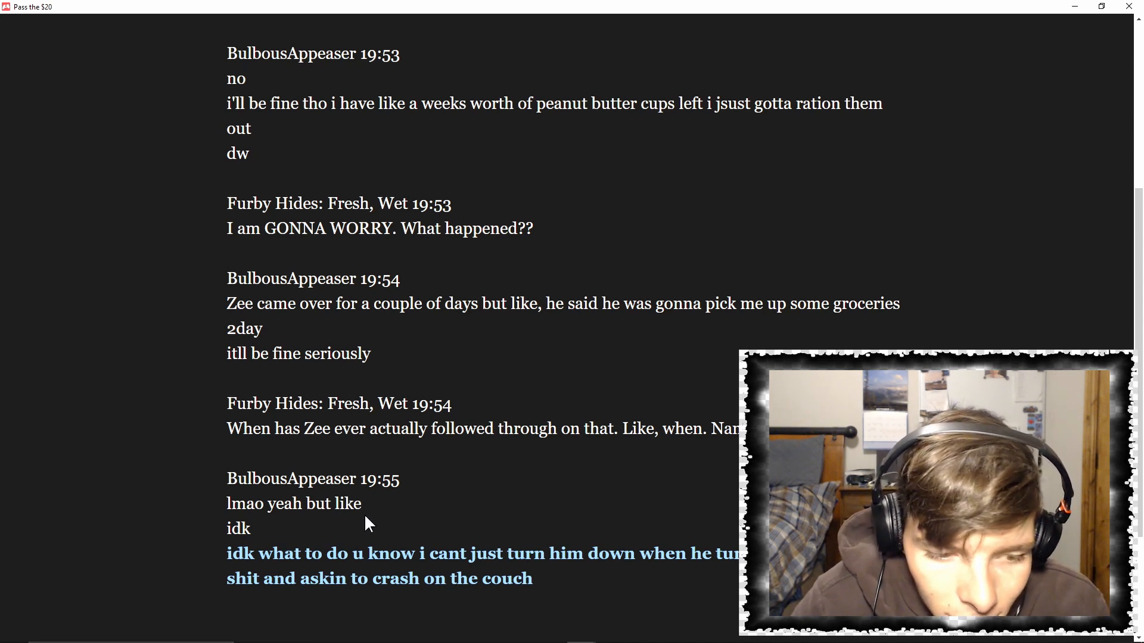
scroll("down", 3)
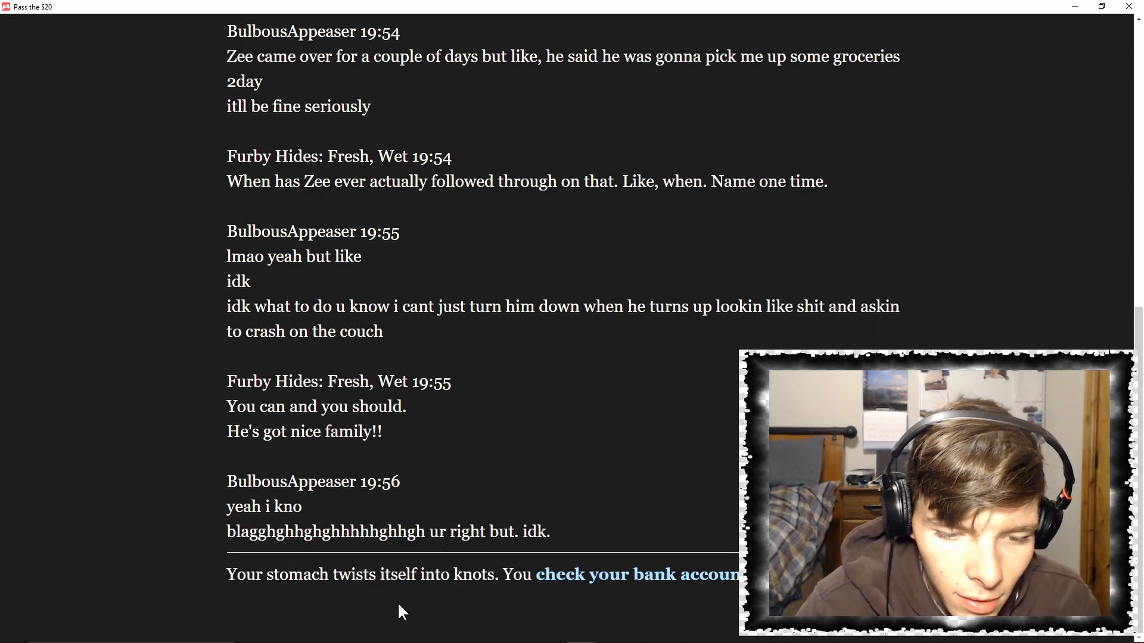
mouse_move(586, 584)
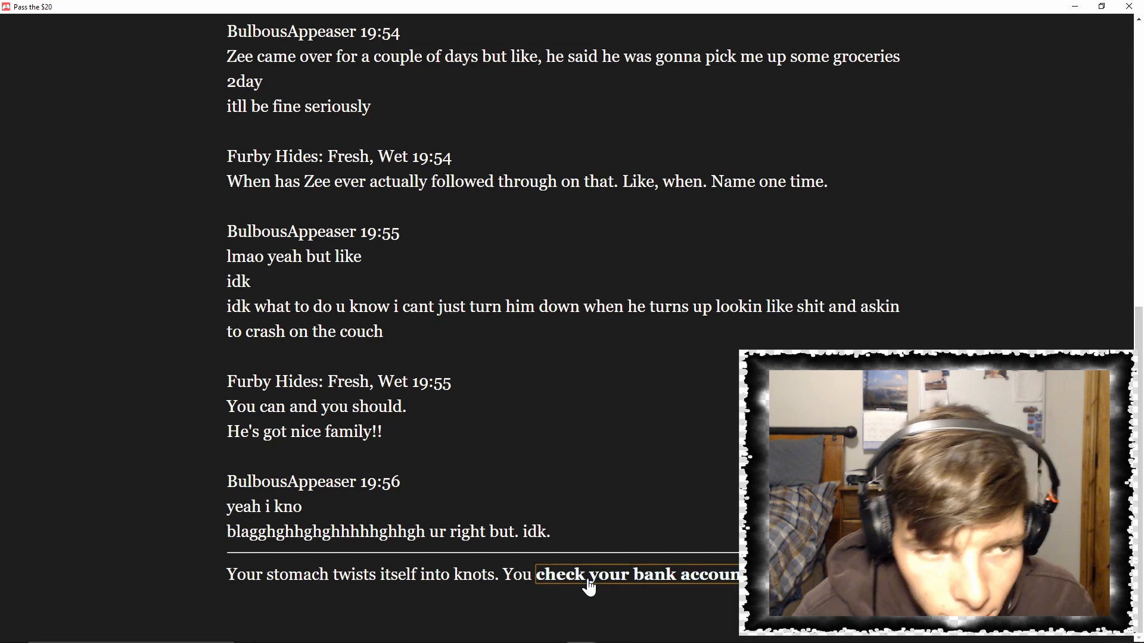
Check the $22.08 balance and reveal Bulby's offer to raid his dad's fridge
left_click(634, 574)
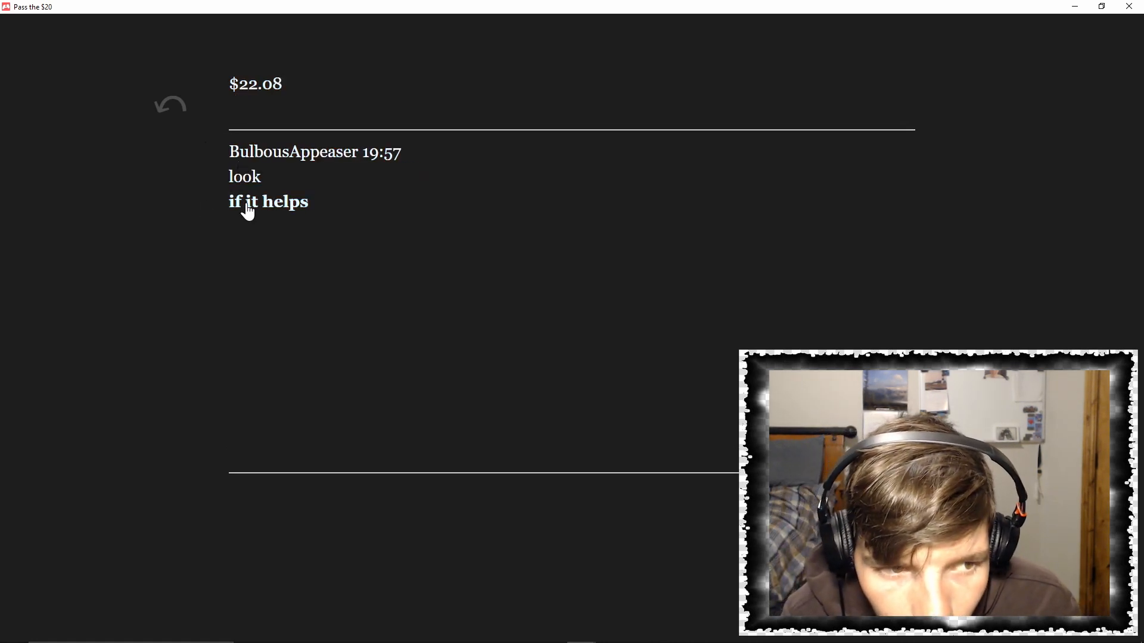
left_click(268, 202)
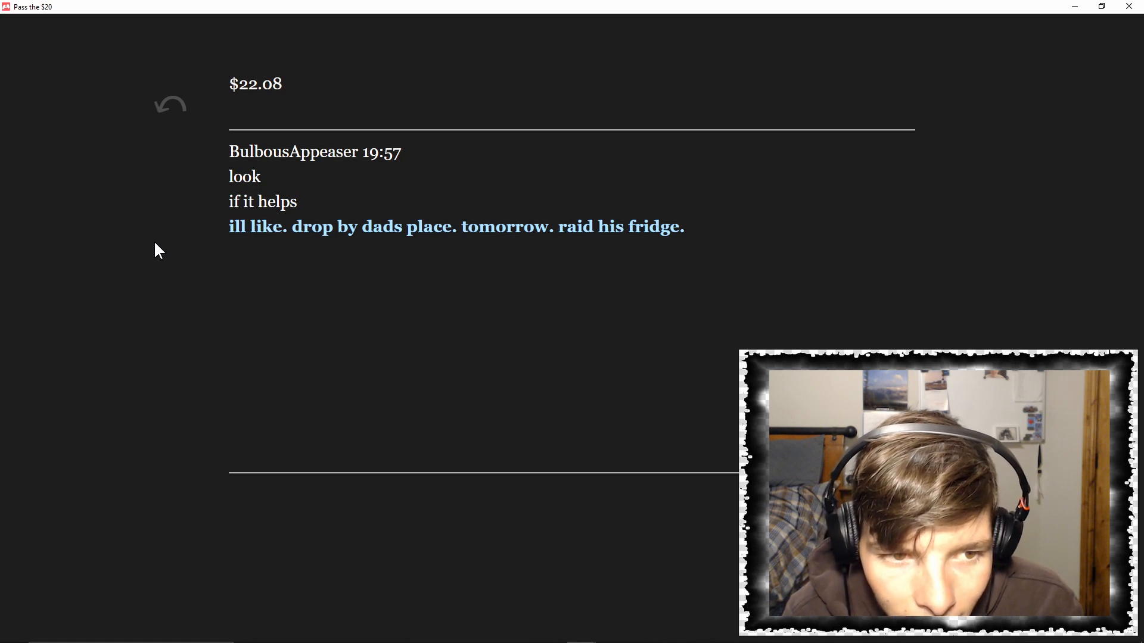